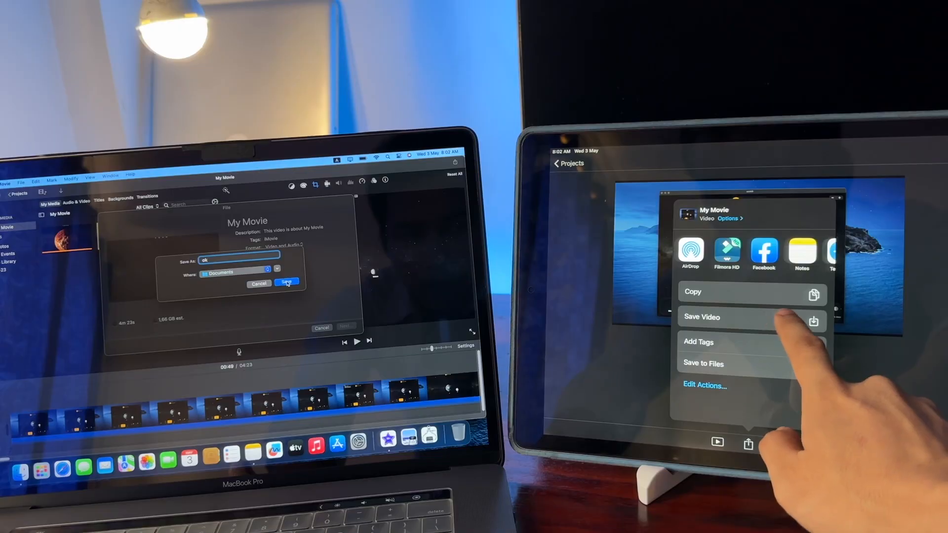
Step: Save My Movie as a video file from iMovie
left_click(702, 317)
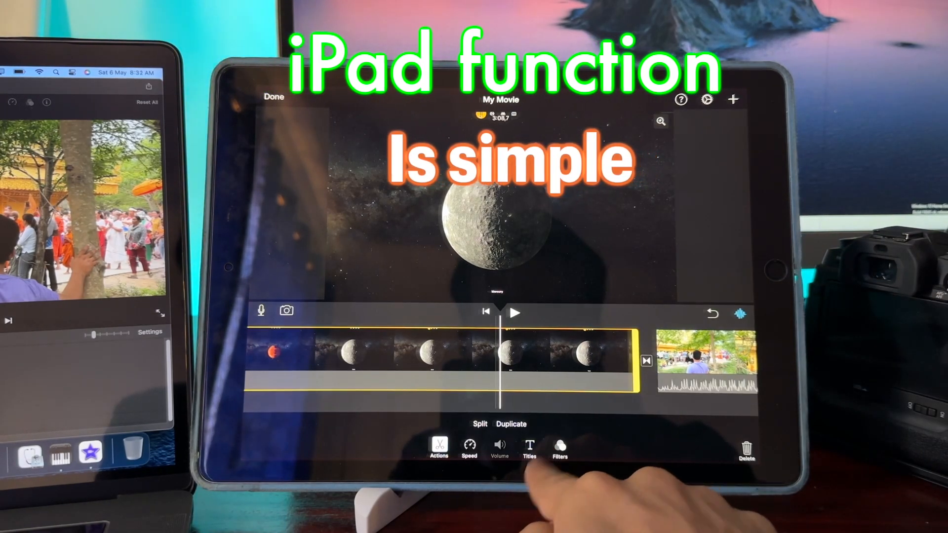
Step: Browse title styles for the moon clip, then drag its playback speed slider
left_click(560, 447)
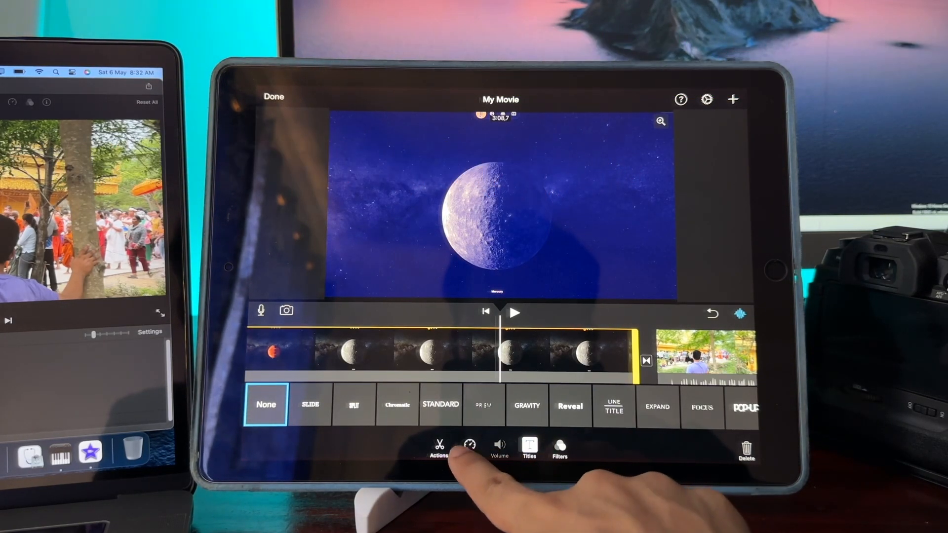
left_click(469, 445)
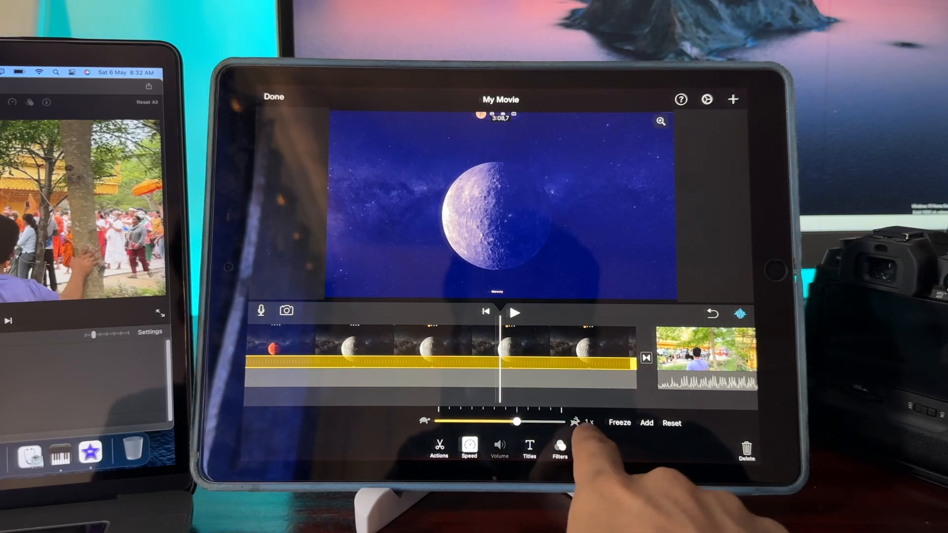
left_click_drag(517, 422, 562, 422)
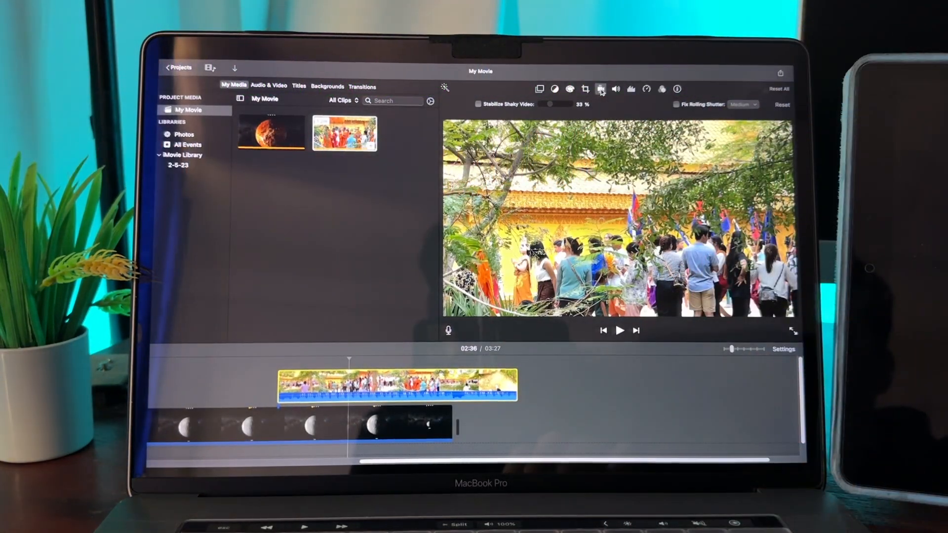
Step: Show Ken Burns cropping options for the festival crowd clip
left_click(586, 88)
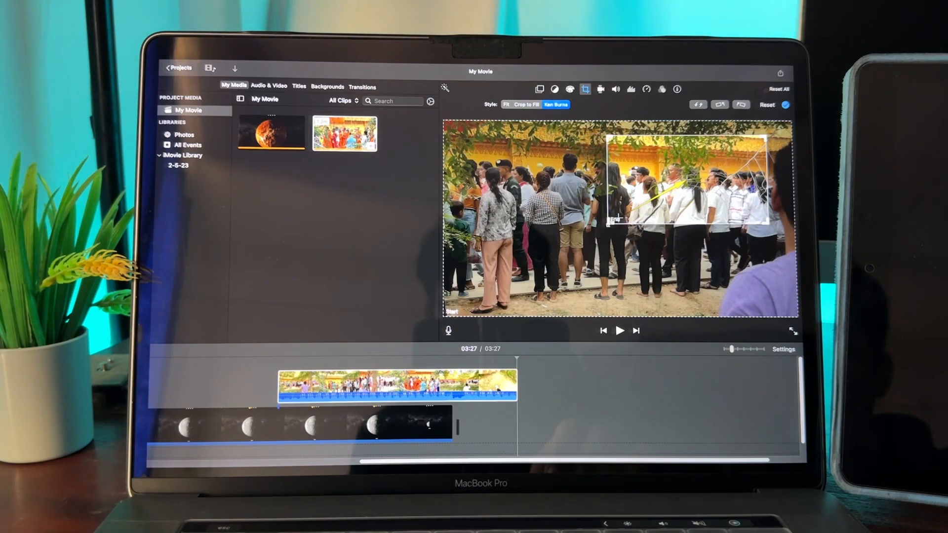
right_click(381, 383)
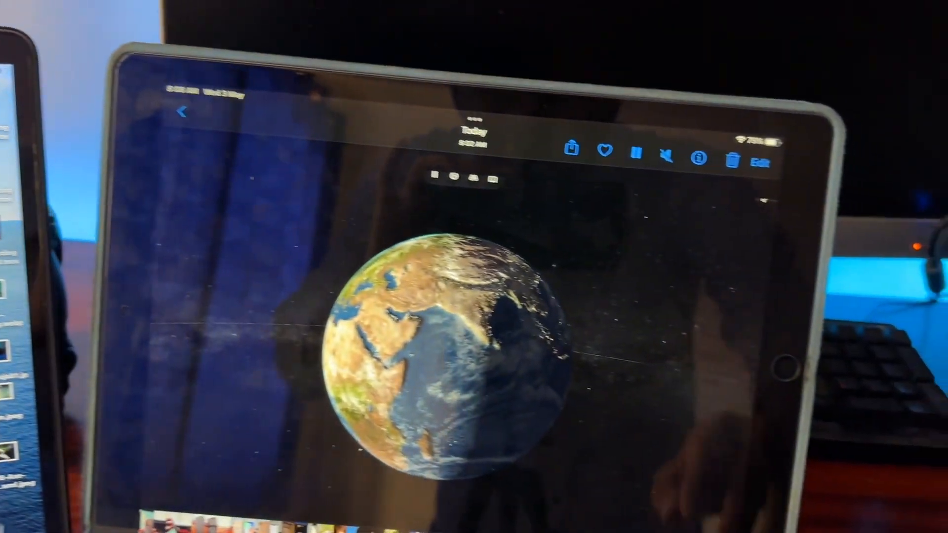
Step: View the saved My Movie's details: 4K 3840 × 2160, 30 FPS, 04:22
left_click(699, 158)
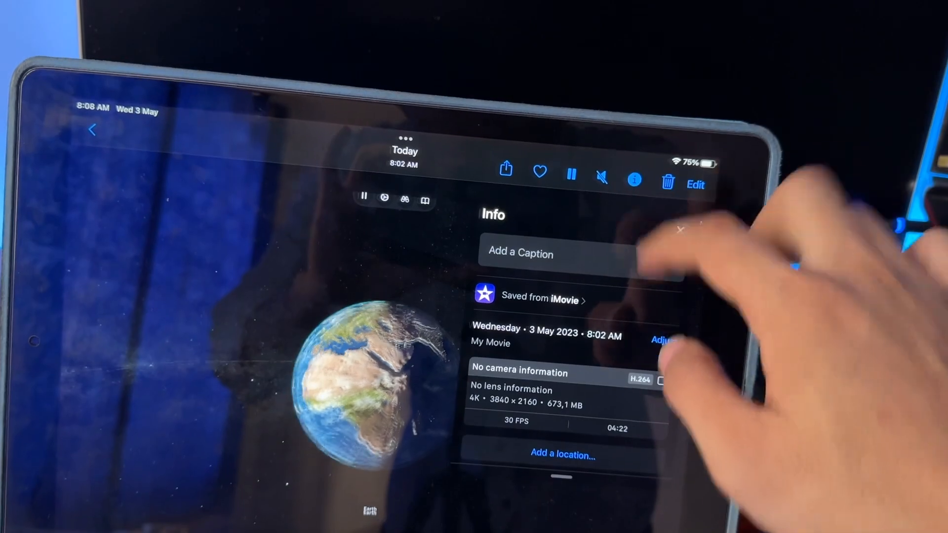